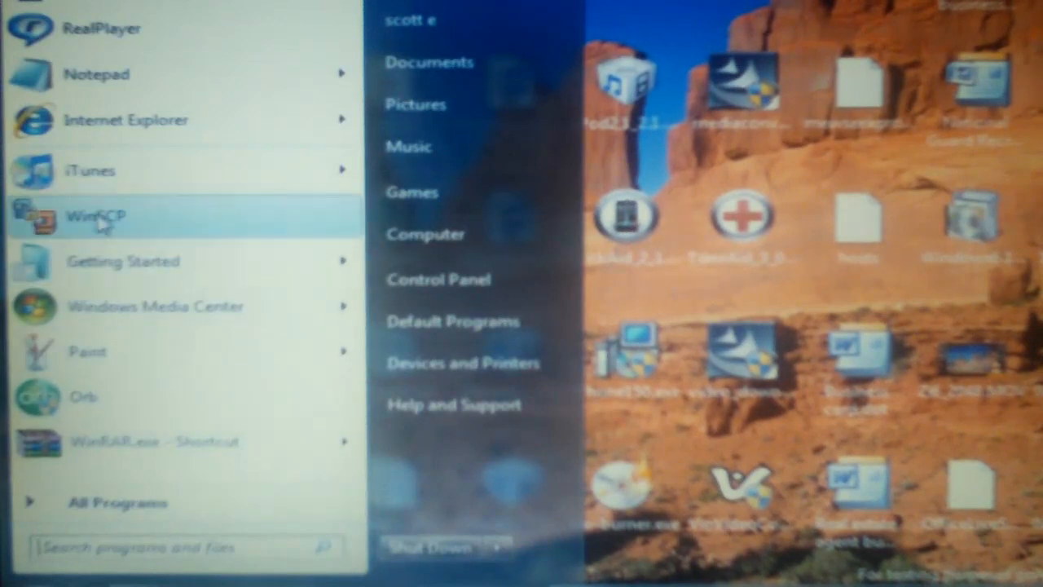
Launch WinSCP from the Start menu to reach its stored root session login.
click(93, 216)
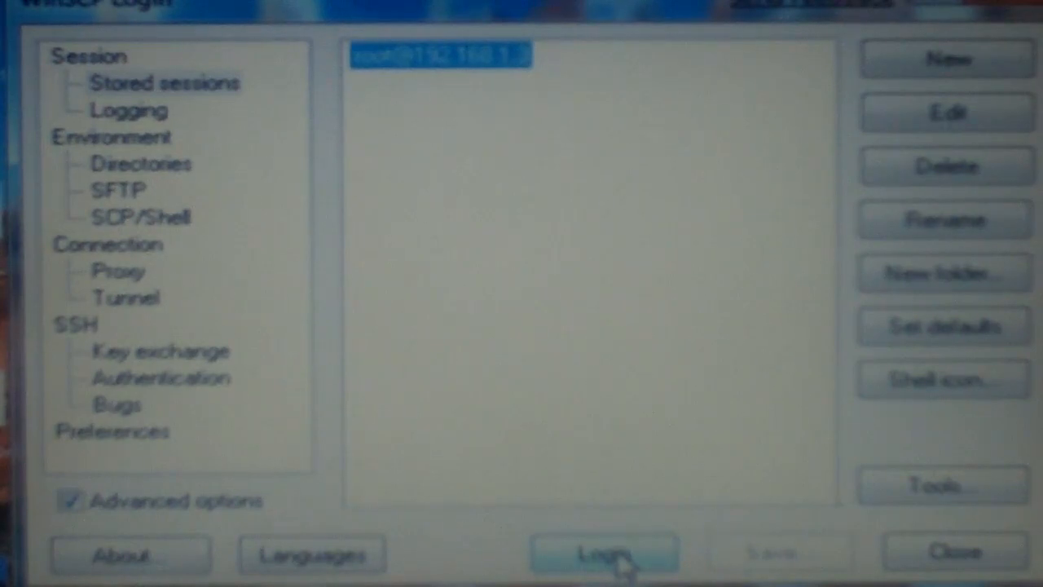
Log in with the stored root session to browse /private/var/stash on the iPhone.
click(604, 554)
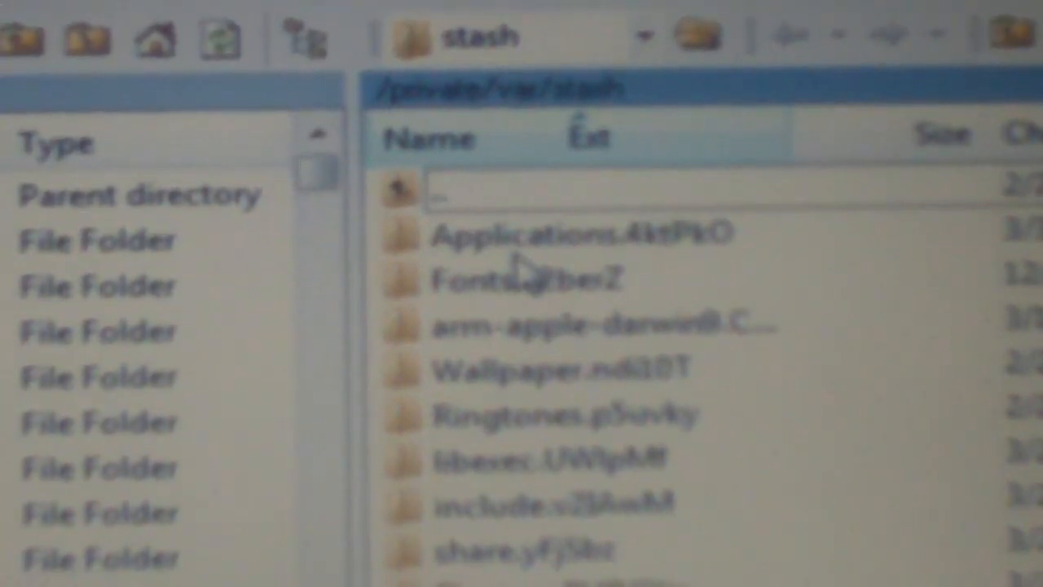
Jump to the phone's /private folder via the remote path dropdown.
click(645, 35)
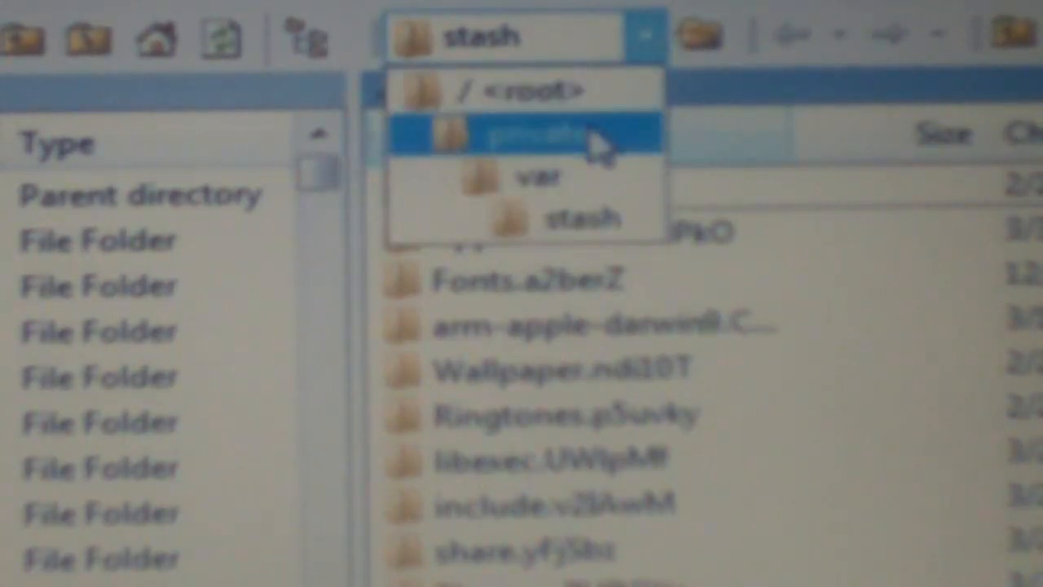
click(530, 134)
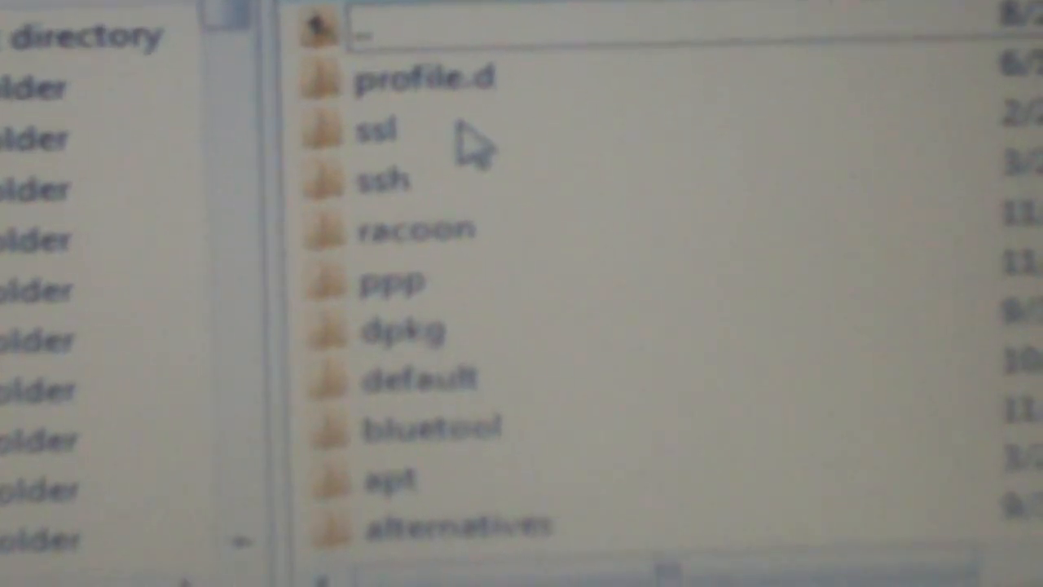
Scroll the remote etc listing and right-click a file there.
scroll(down, 3)
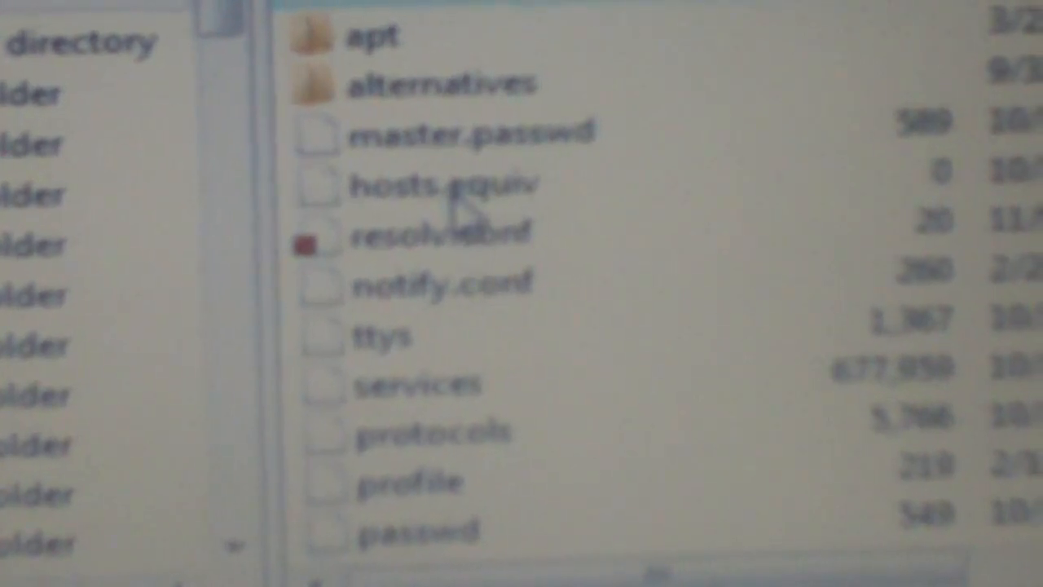
right_click(448, 228)
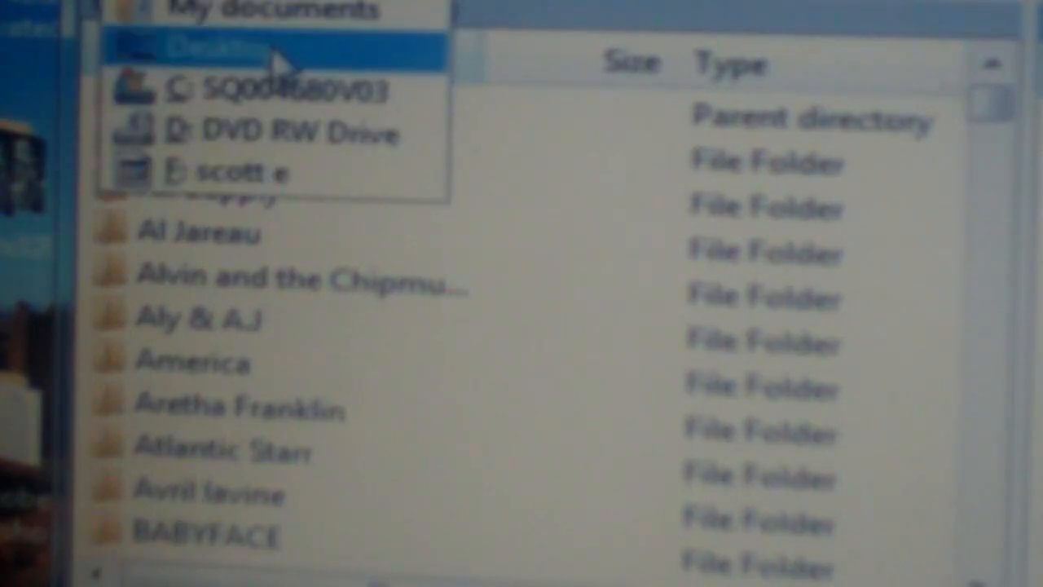
Show the PC Desktop locally and scroll to find the hosts file.
click(216, 48)
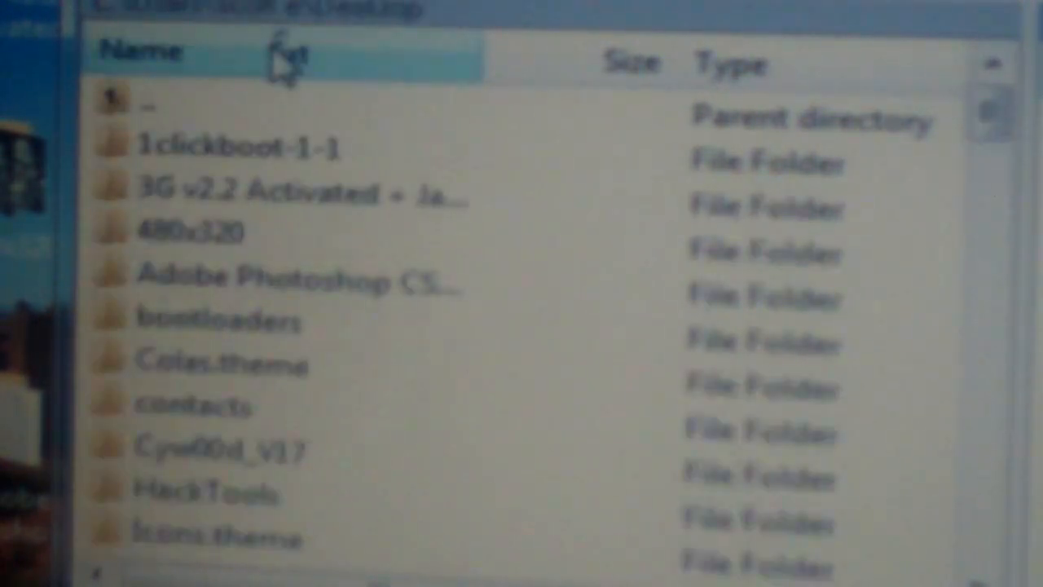
mouse_move(350, 387)
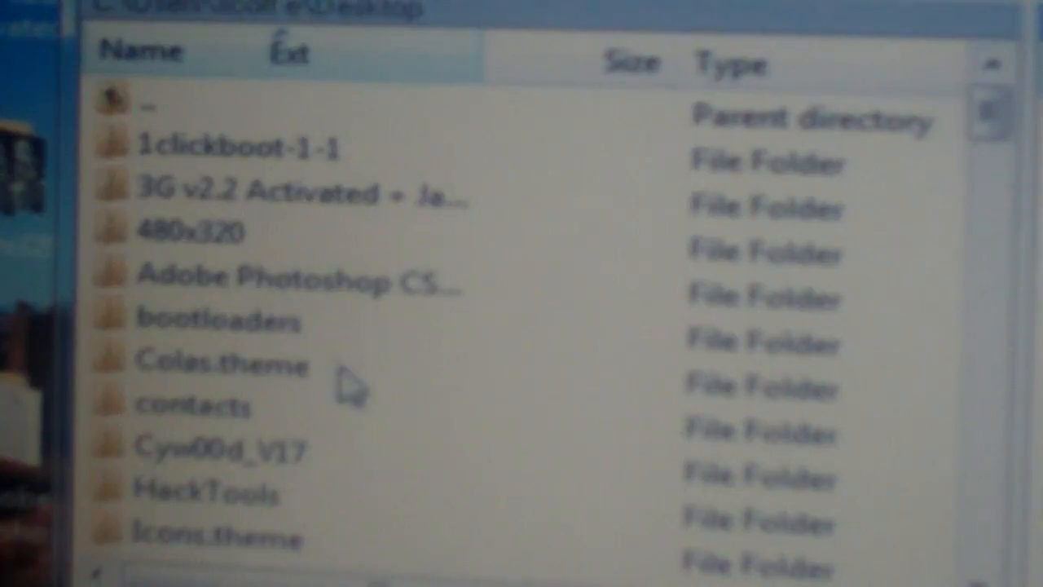
scroll(down, 3)
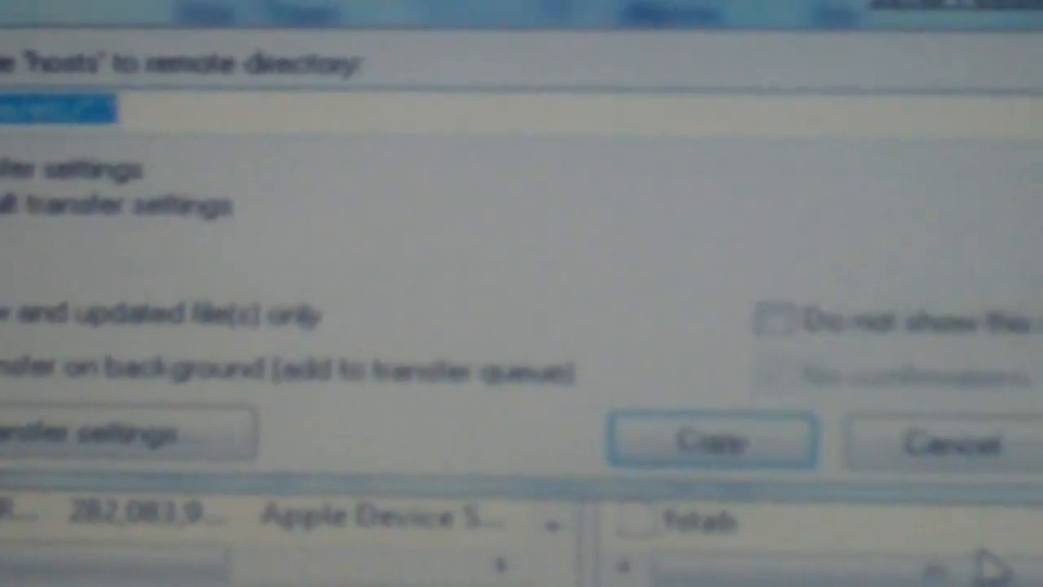
Confirm copying 'hosts' into the phone's /private/etc folder.
click(712, 439)
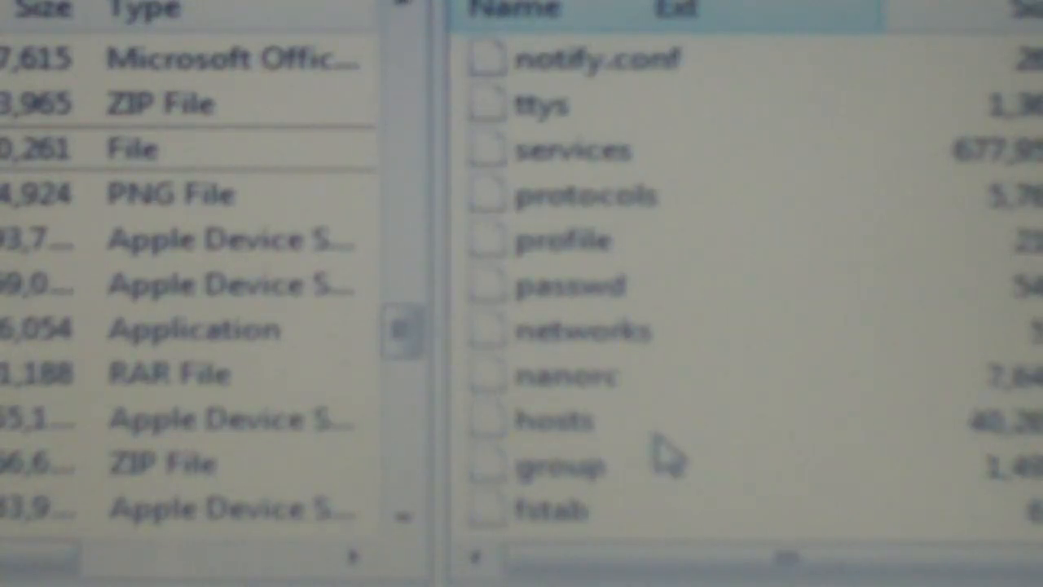